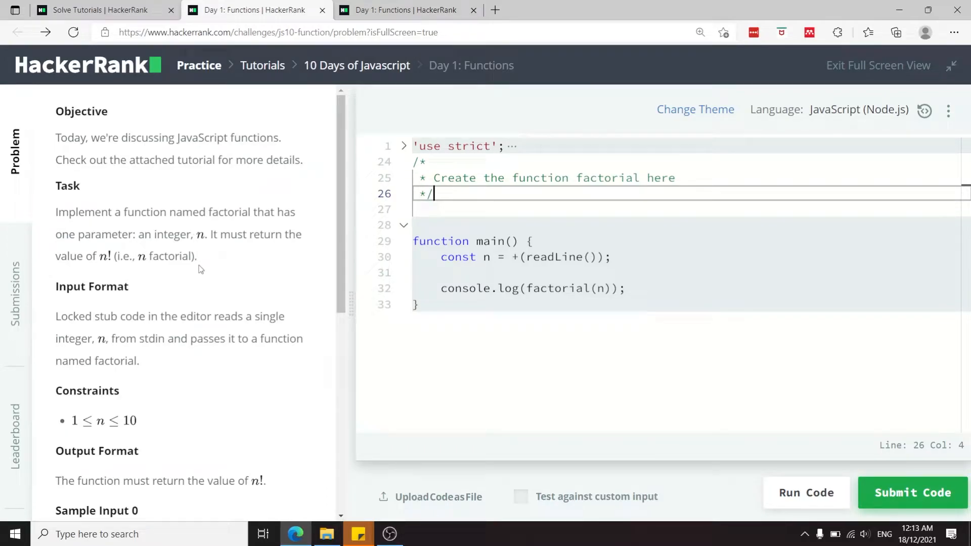
{"action": "mouse_move", "coordinate": [208, 253]}
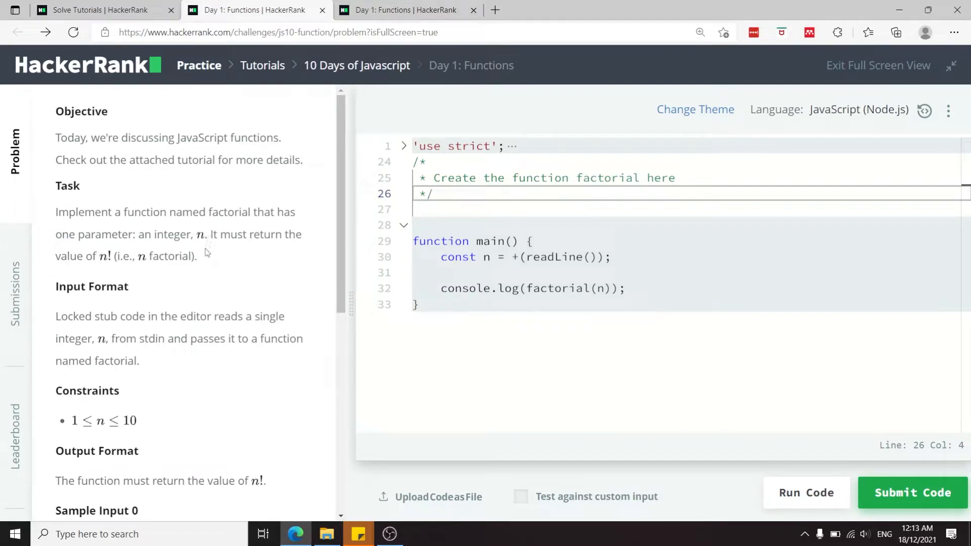
Step: Select the Task paragraph asking for a factorial function and copy it
{"action": "left_click_drag", "start_coordinate": [55, 212], "coordinate": [197, 256]}
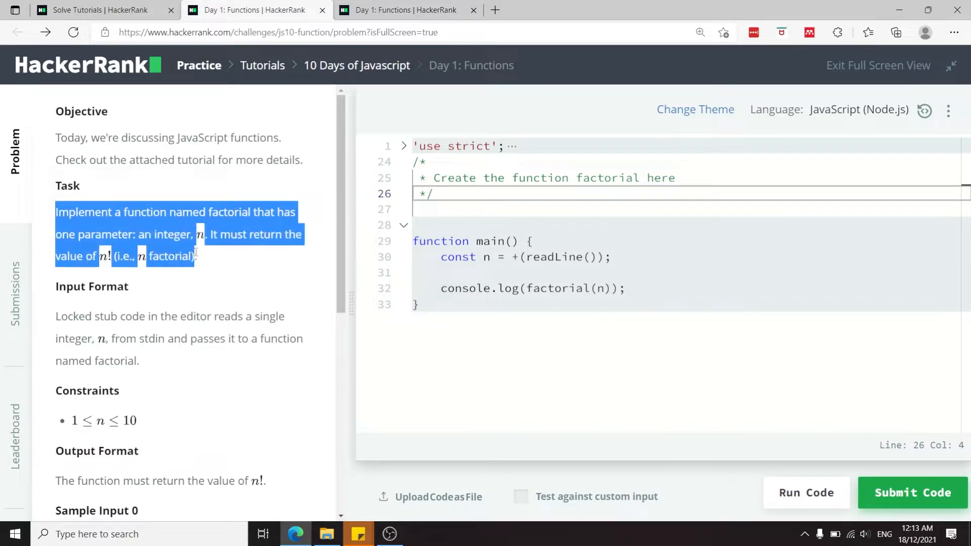
{"action": "mouse_move", "coordinate": [209, 261]}
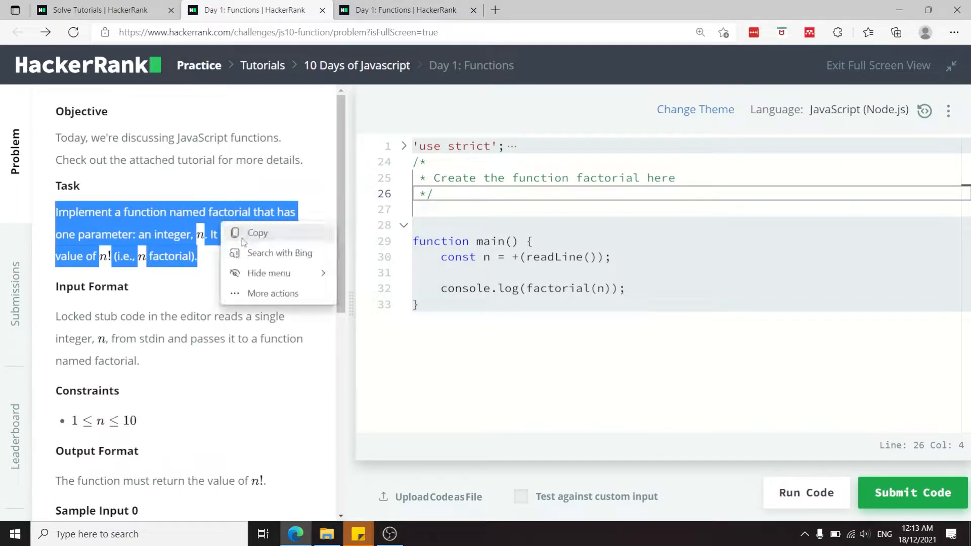
{"action": "left_click", "coordinate": [257, 233]}
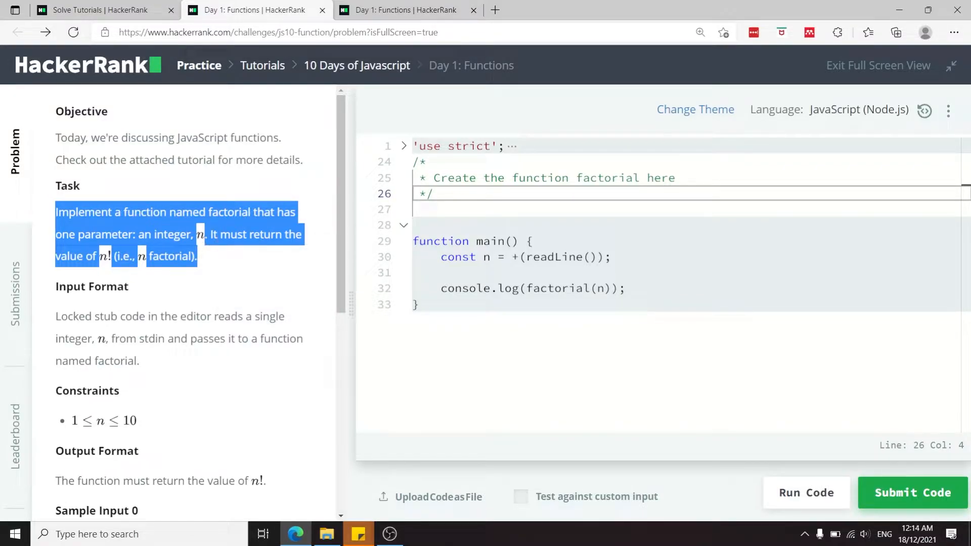
{"action": "mouse_move", "coordinate": [113, 282]}
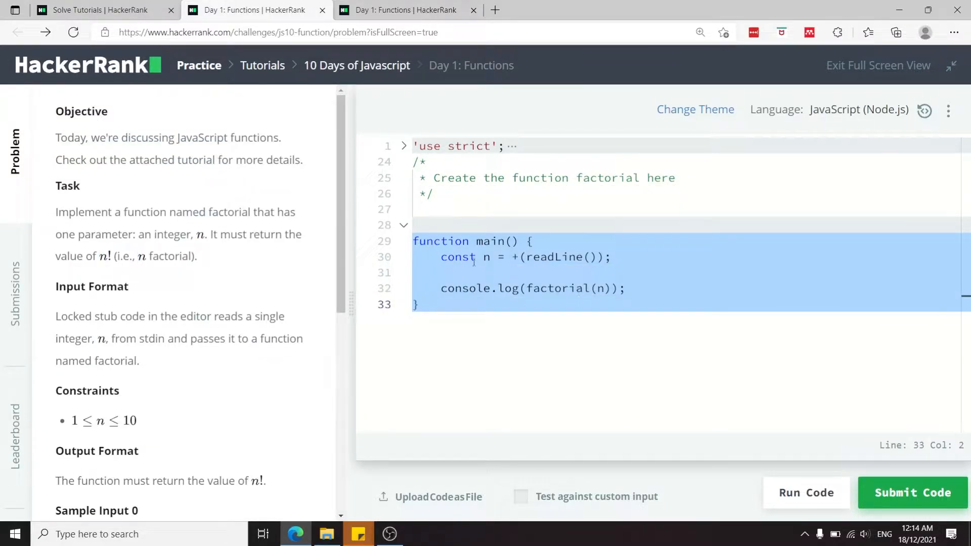
{"action": "left_click", "coordinate": [512, 257]}
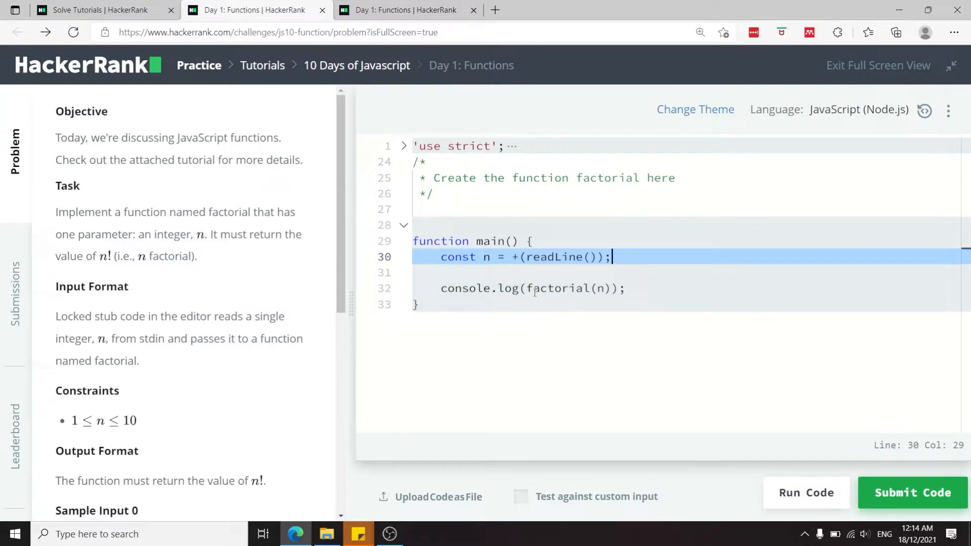
{"action": "left_click", "coordinate": [524, 288]}
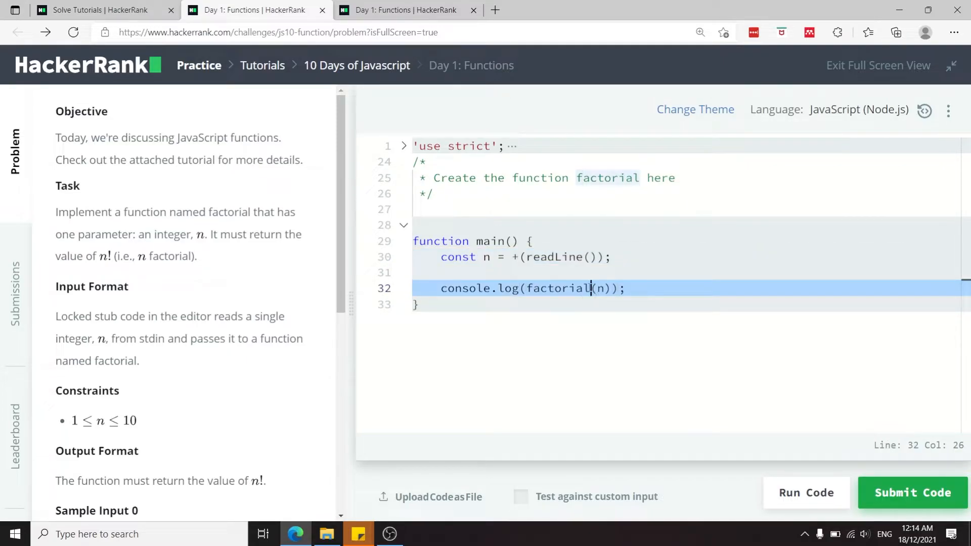
{"action": "left_click", "coordinate": [461, 202]}
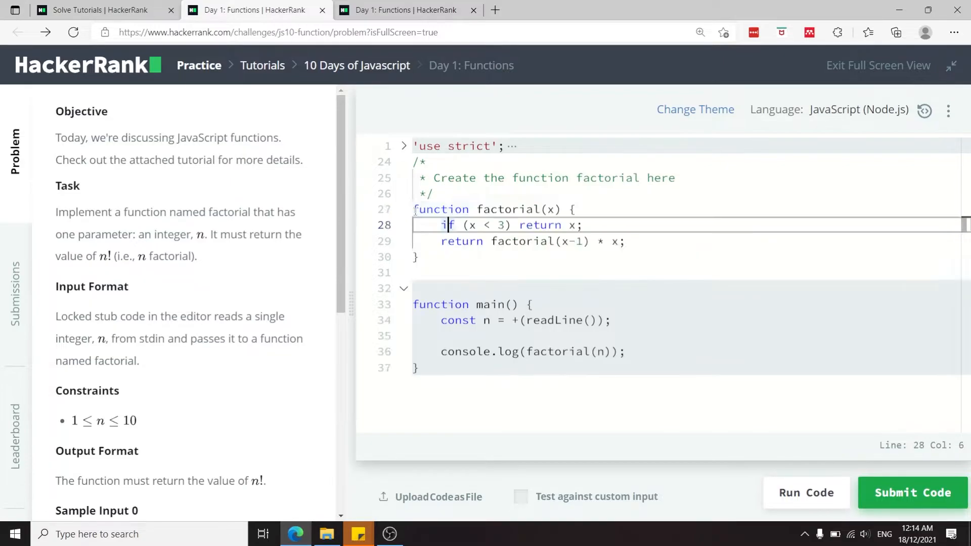
Step: Review the pasted factorial(x) function: its name, parameter x, and recursive return line
{"action": "double_click", "coordinate": [441, 209]}
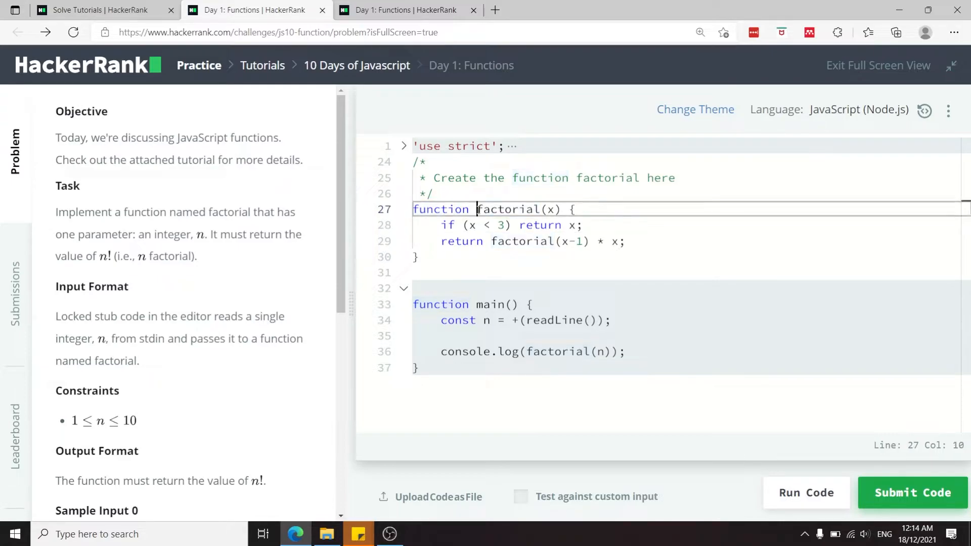
{"action": "double_click", "coordinate": [507, 210]}
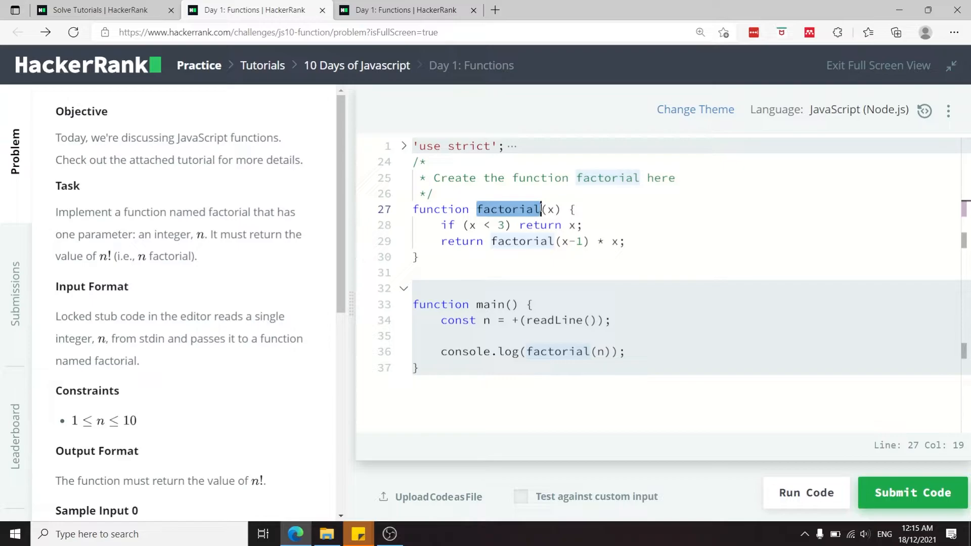
{"action": "mouse_move", "coordinate": [545, 217]}
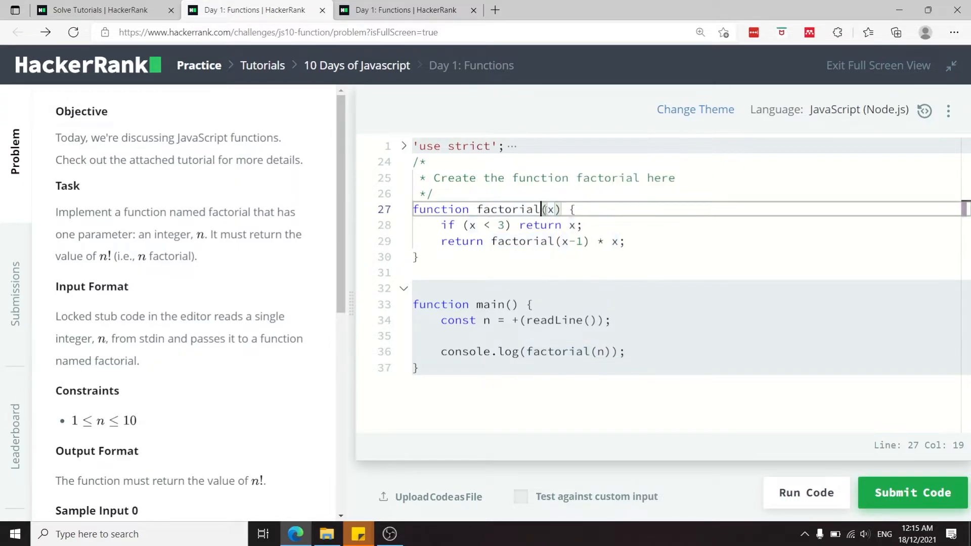
{"action": "left_click_drag", "start_coordinate": [542, 208], "coordinate": [558, 225]}
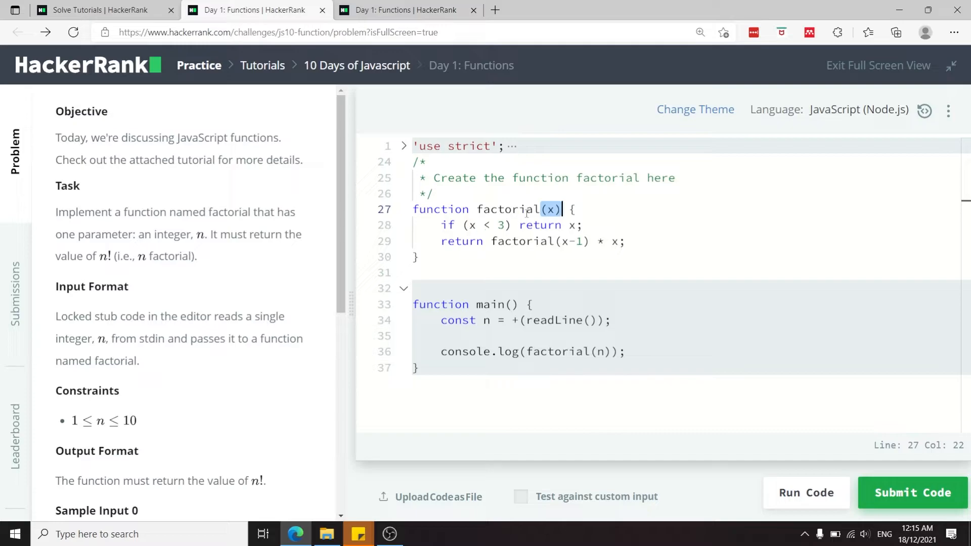
{"action": "left_click", "coordinate": [459, 242]}
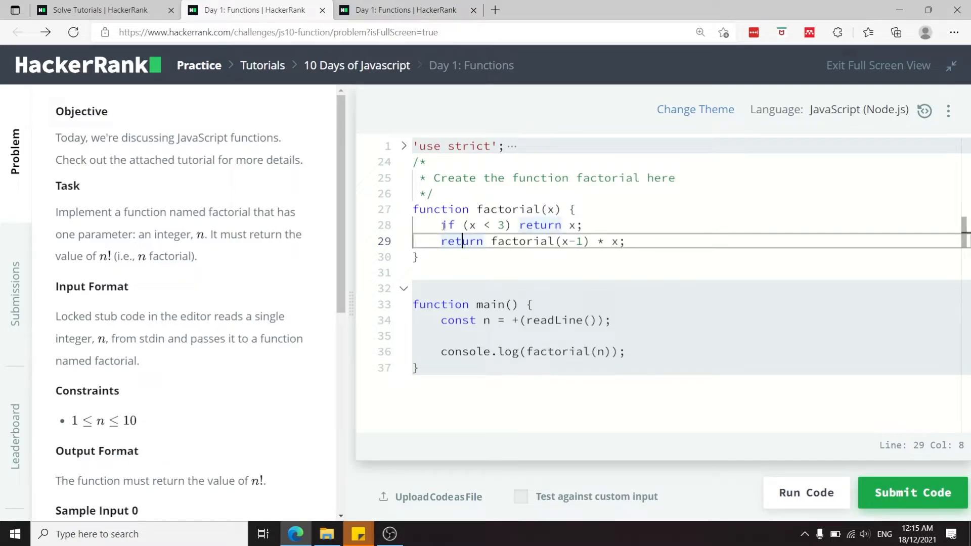
{"action": "mouse_move", "coordinate": [569, 235]}
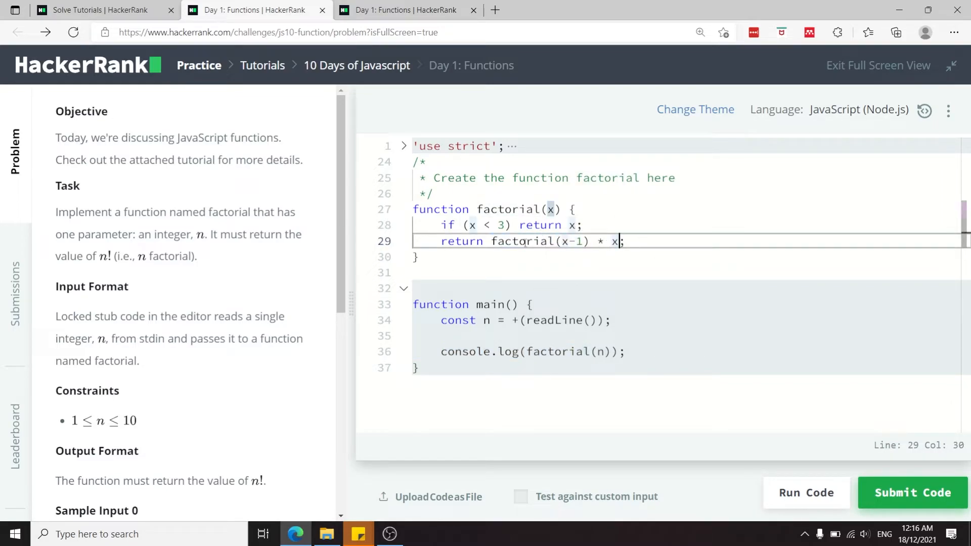
{"action": "left_click_drag", "start_coordinate": [492, 241], "coordinate": [617, 241]}
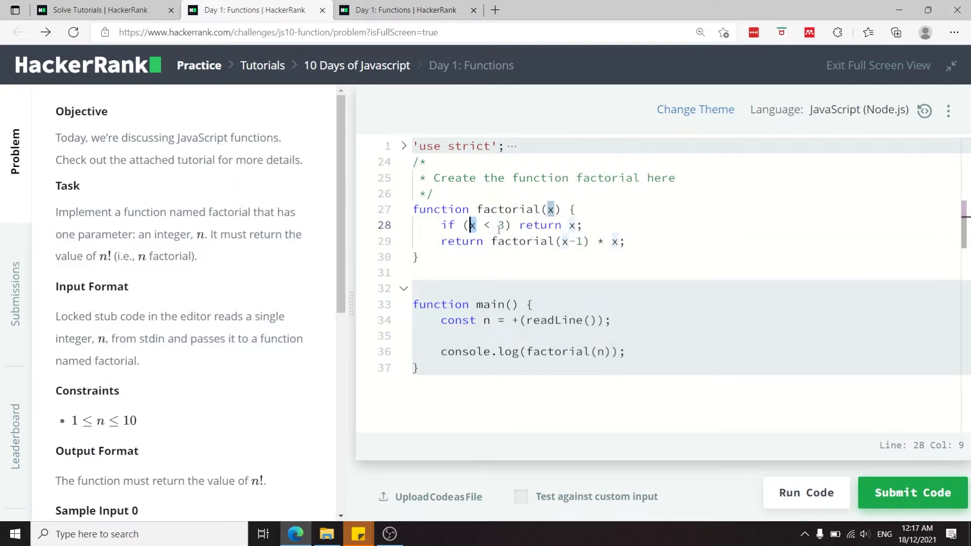
{"action": "double_click", "coordinate": [540, 225]}
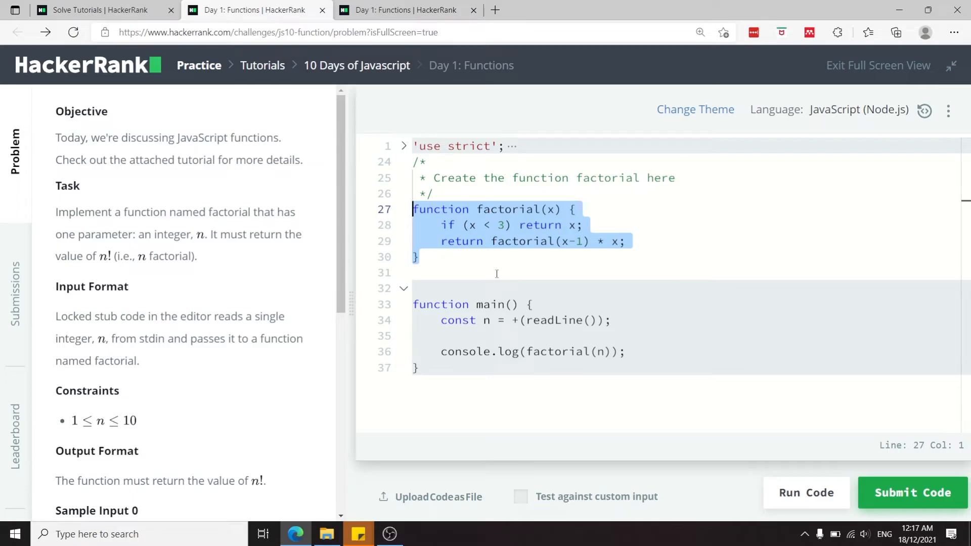
{"action": "left_click", "coordinate": [427, 256]}
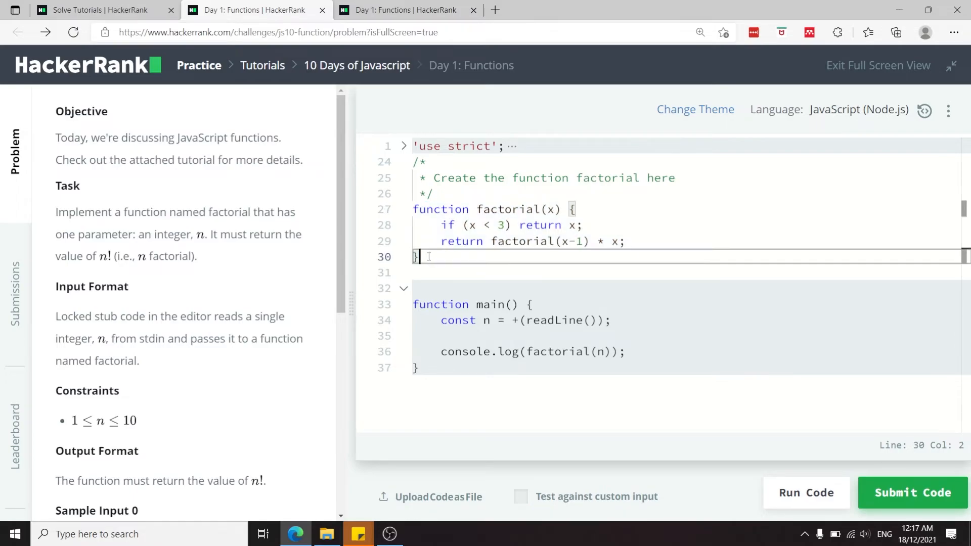
{"action": "left_click_drag", "start_coordinate": [415, 257], "coordinate": [415, 209]}
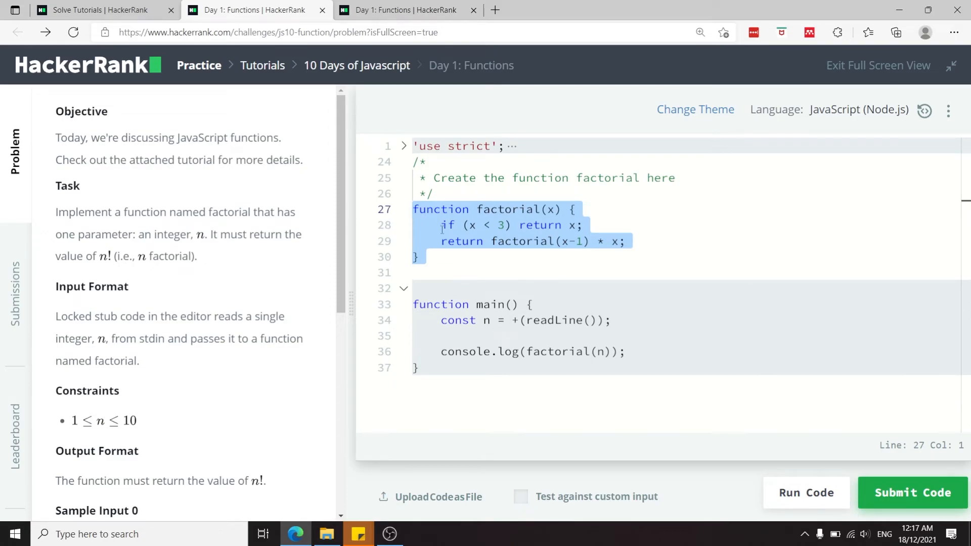
{"action": "left_click", "coordinate": [912, 493]}
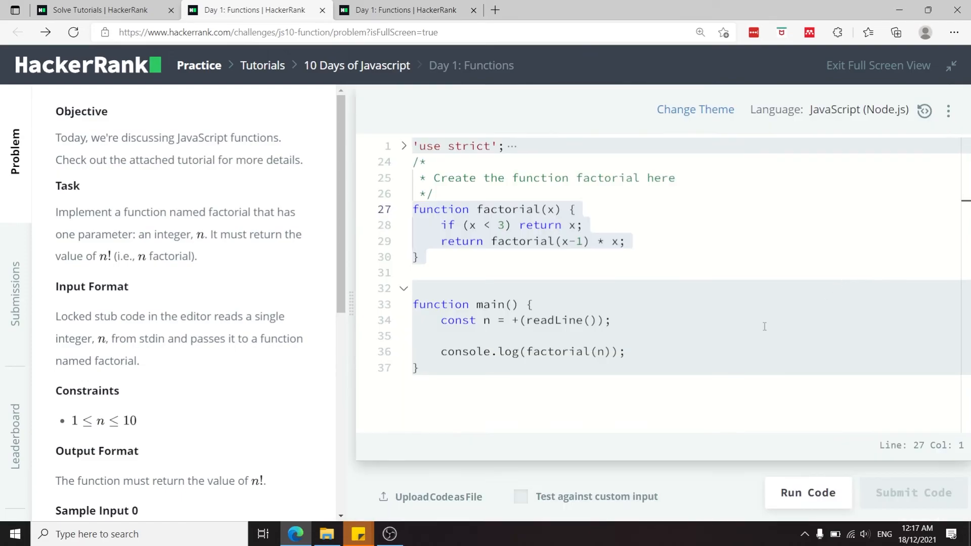
{"action": "left_click", "coordinate": [807, 493]}
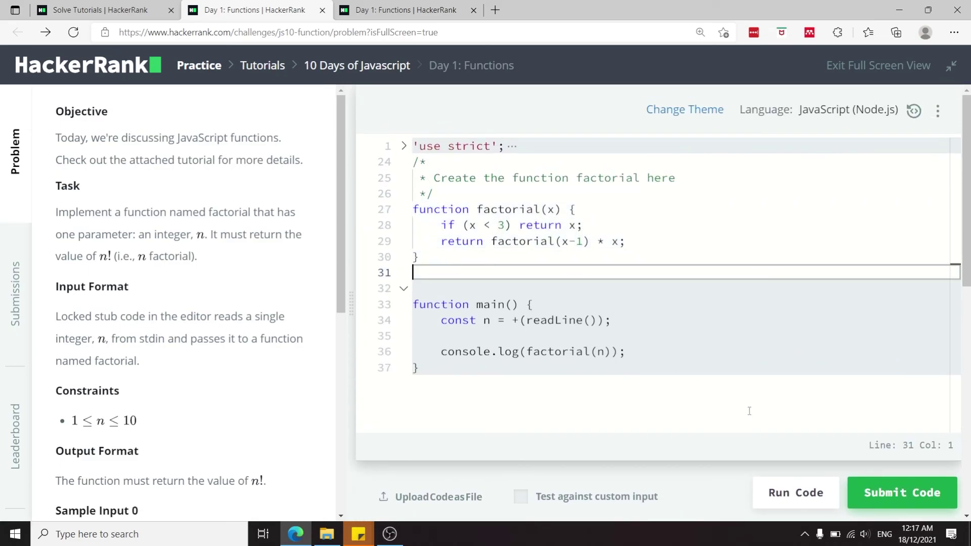
{"action": "left_click", "coordinate": [902, 492]}
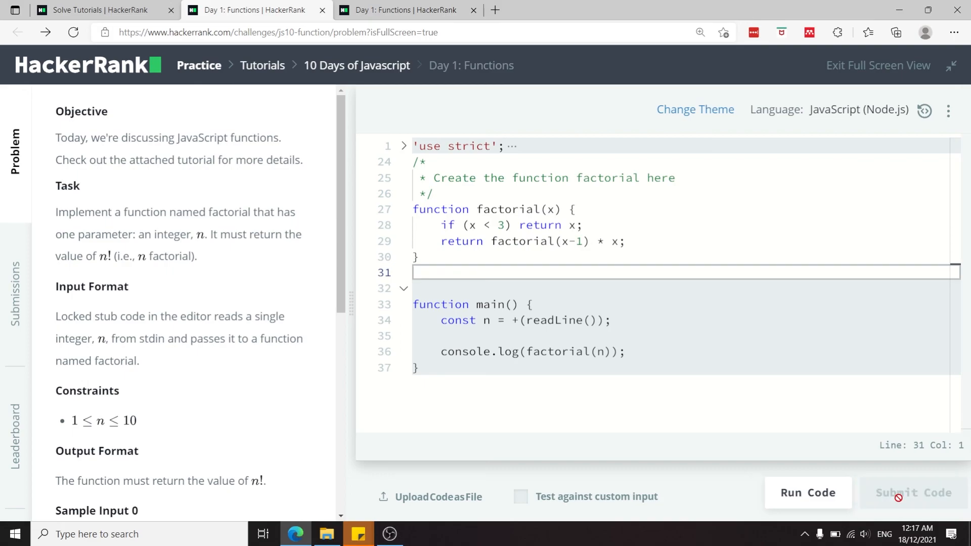